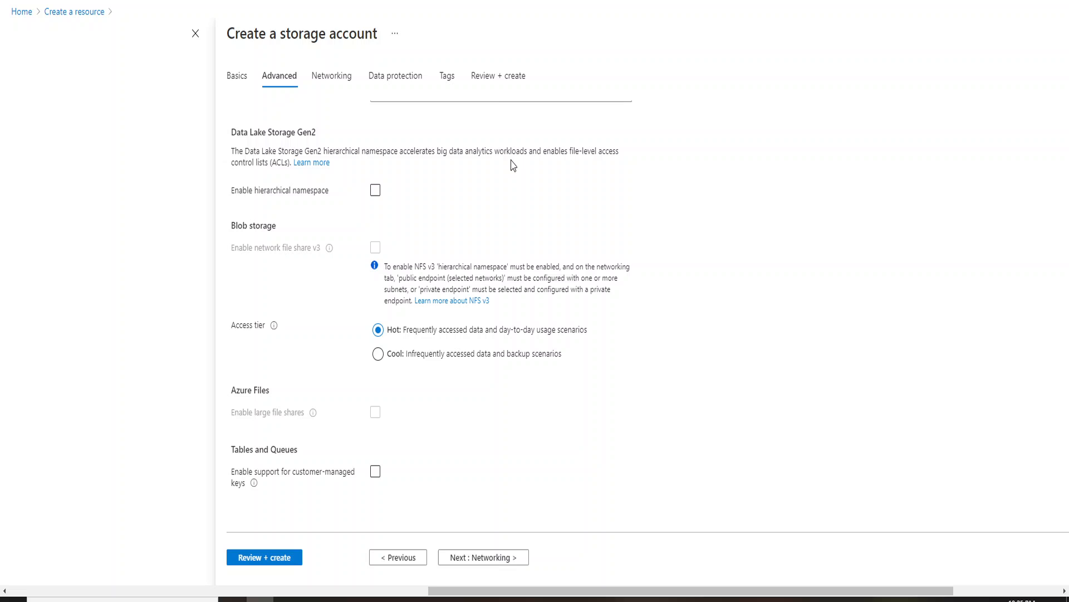
{"action": "mouse_move", "coordinate": [373, 388]}
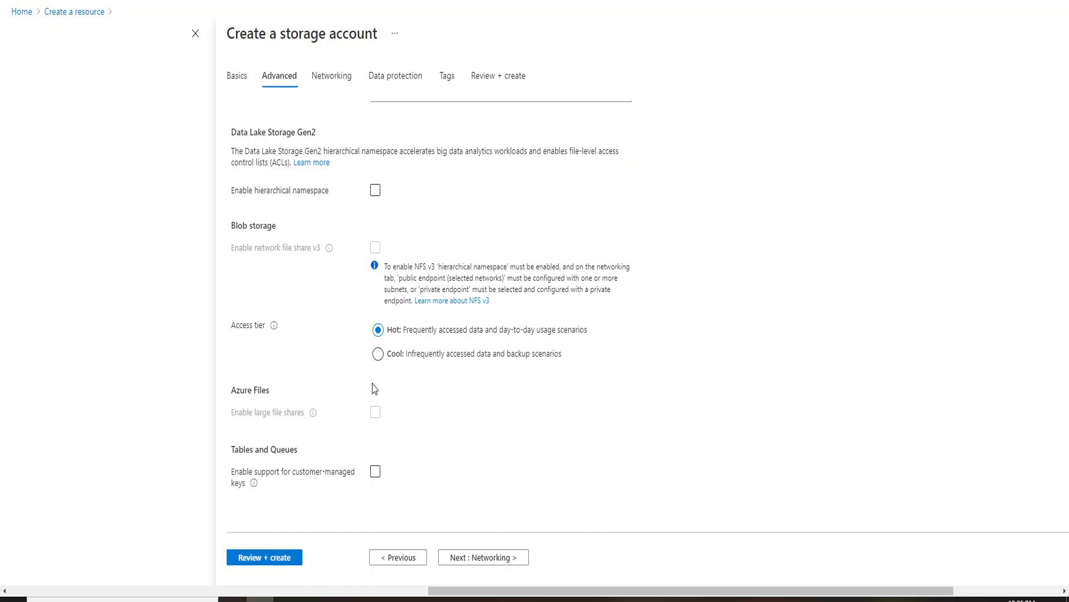
{"action": "mouse_move", "coordinate": [342, 245]}
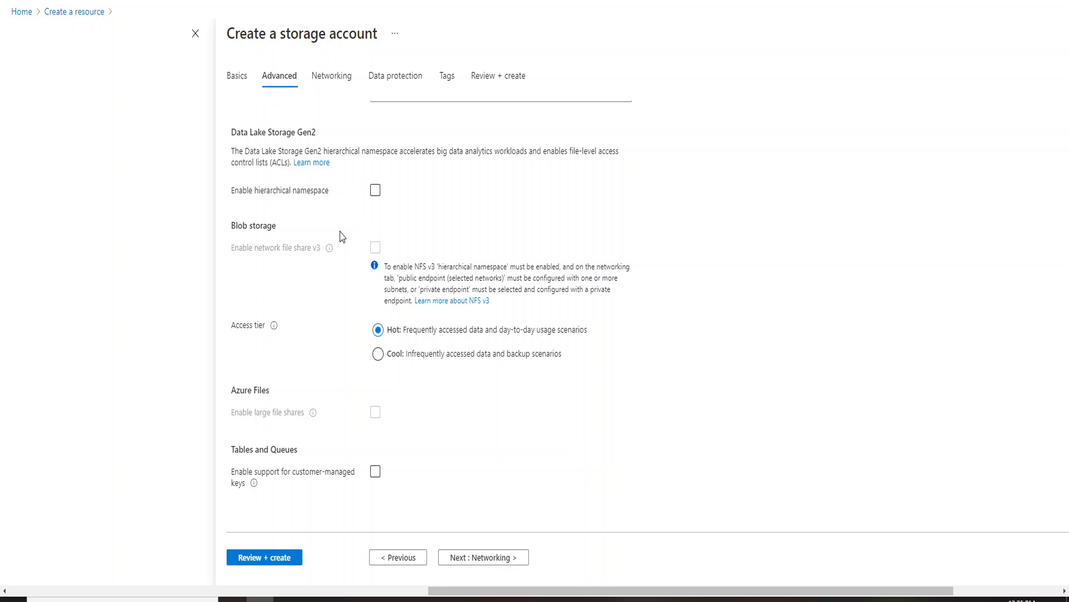
{"action": "mouse_move", "coordinate": [316, 232]}
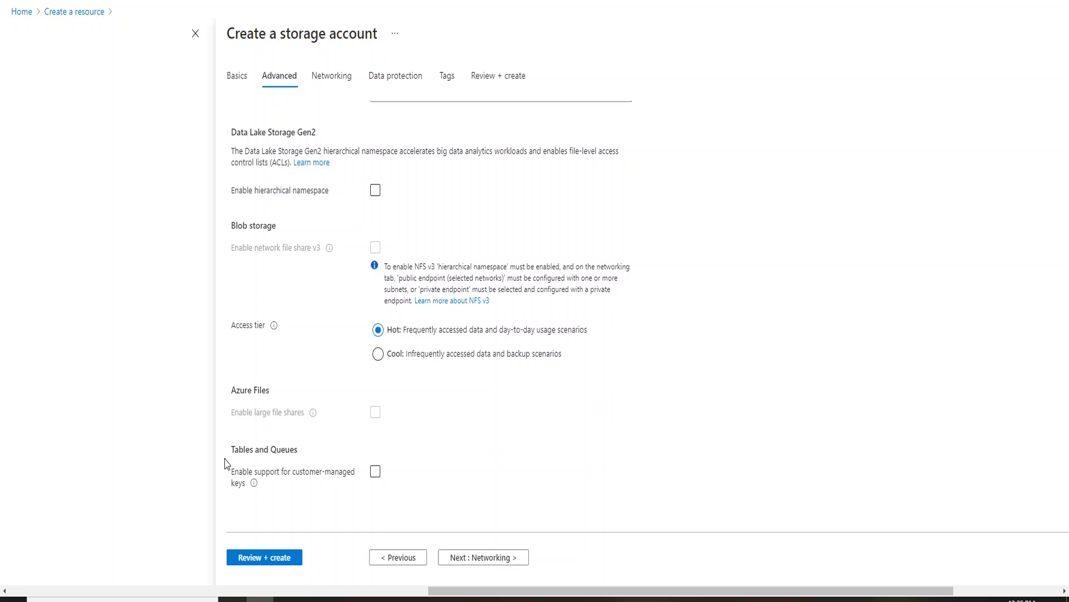
{"action": "mouse_move", "coordinate": [271, 335]}
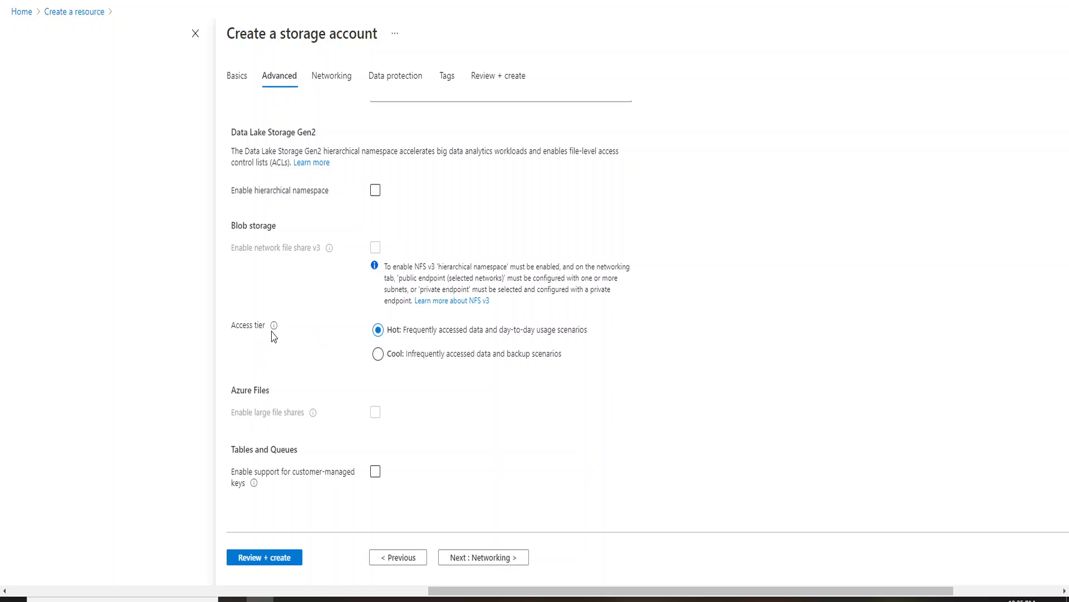
{"action": "mouse_move", "coordinate": [273, 324]}
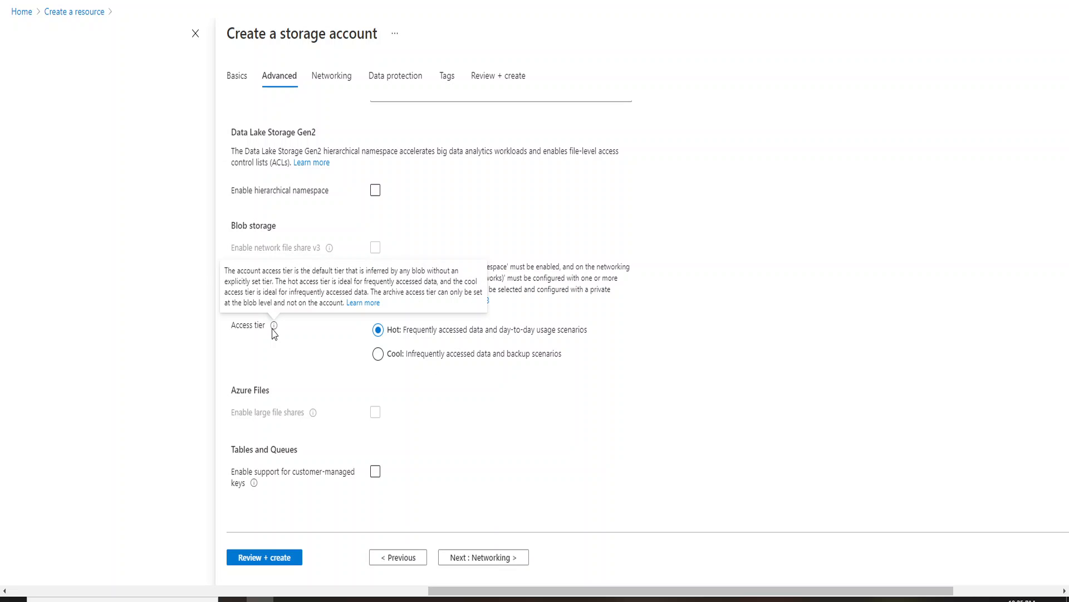
{"action": "mouse_move", "coordinate": [411, 347]}
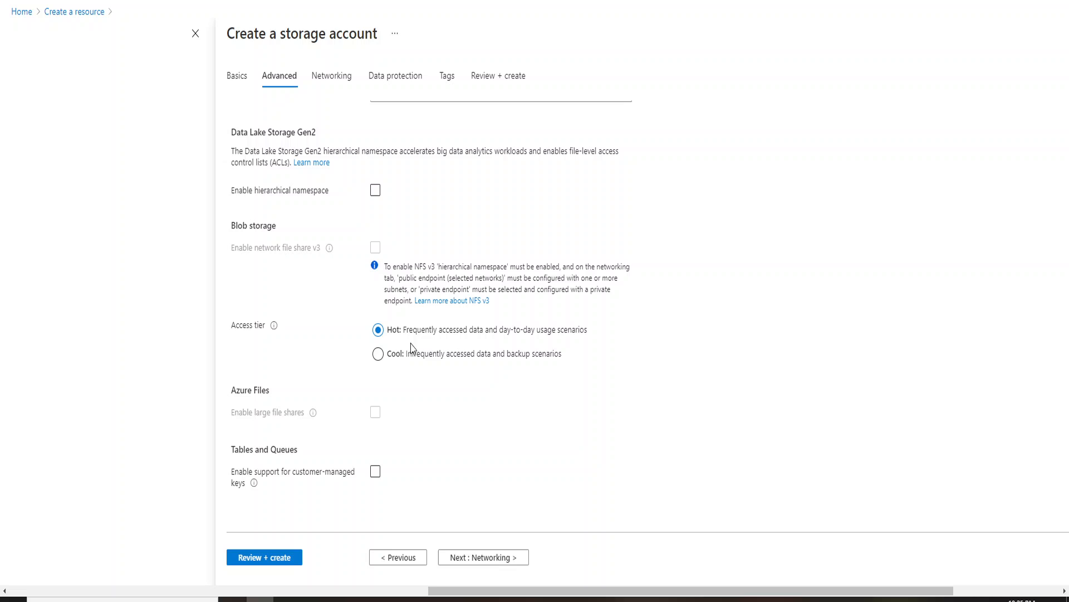
{"action": "mouse_move", "coordinate": [404, 368]}
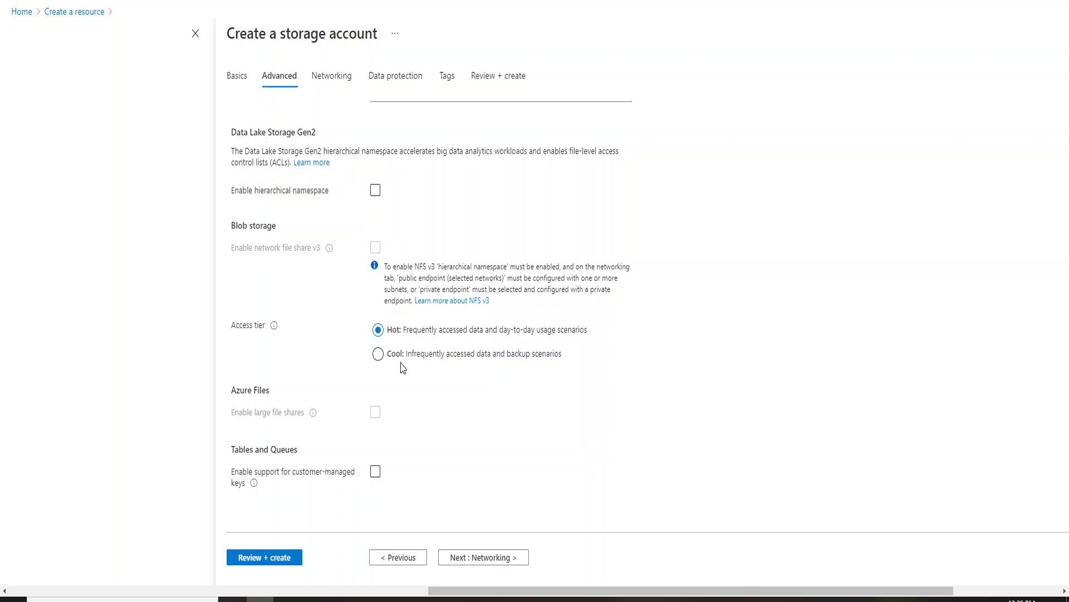
{"action": "mouse_move", "coordinate": [404, 361]}
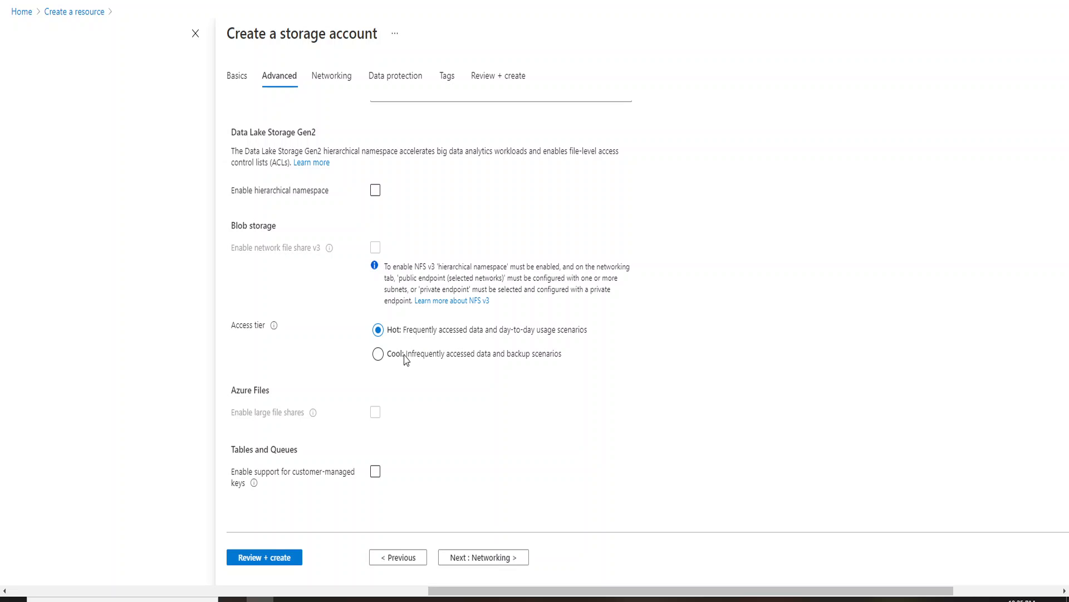
- Open the storage account's Lifecycle management page under Data management
{"action": "key", "text": "alt+tab"}
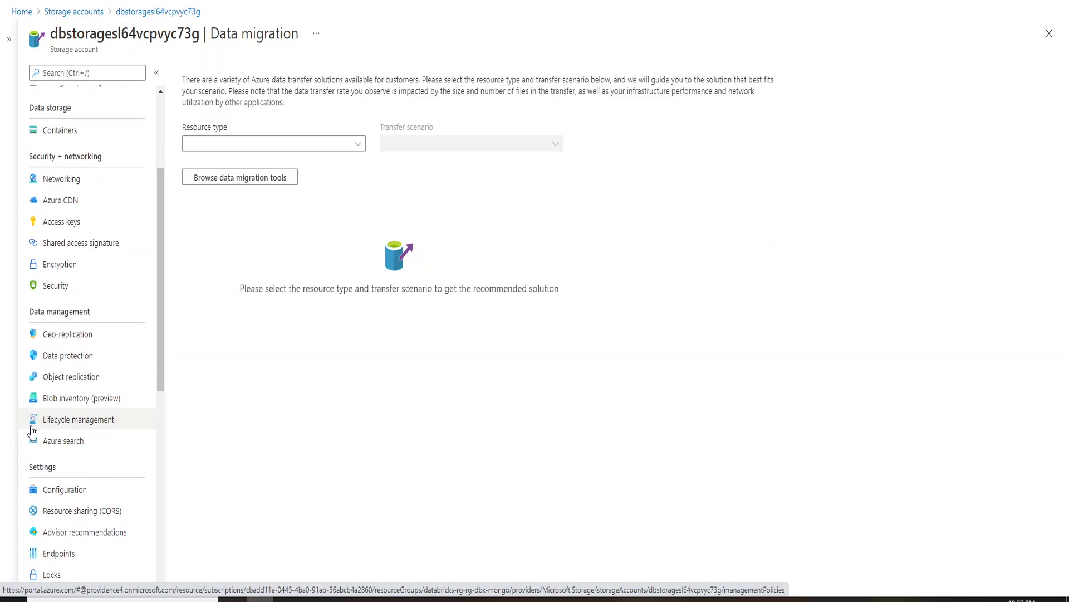
{"action": "scroll", "scroll_direction": "down", "scroll_amount": 3}
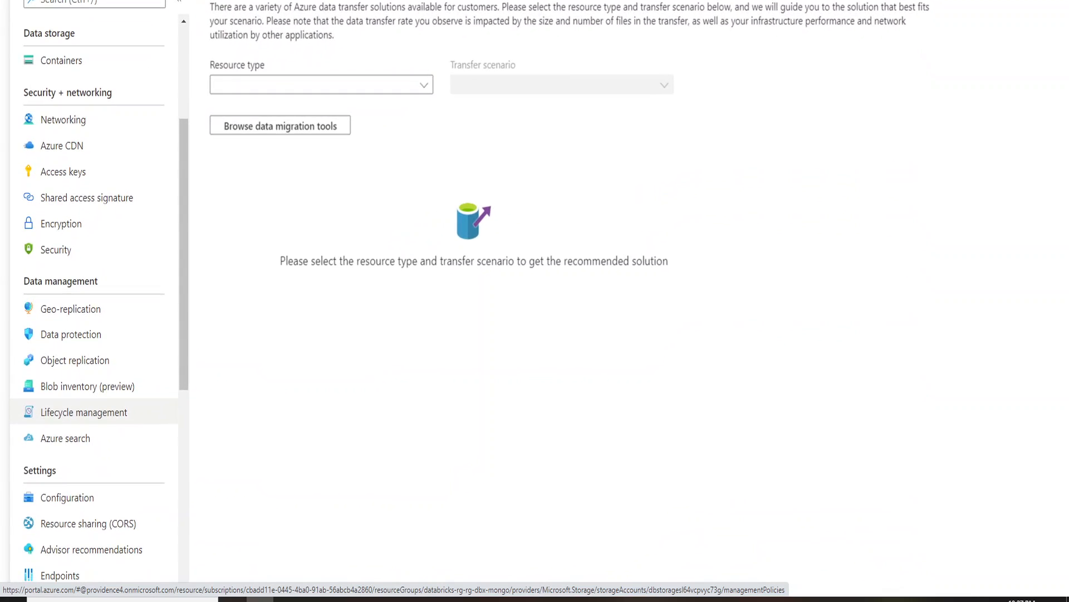
{"action": "scroll", "scroll_direction": "down", "scroll_amount": 3}
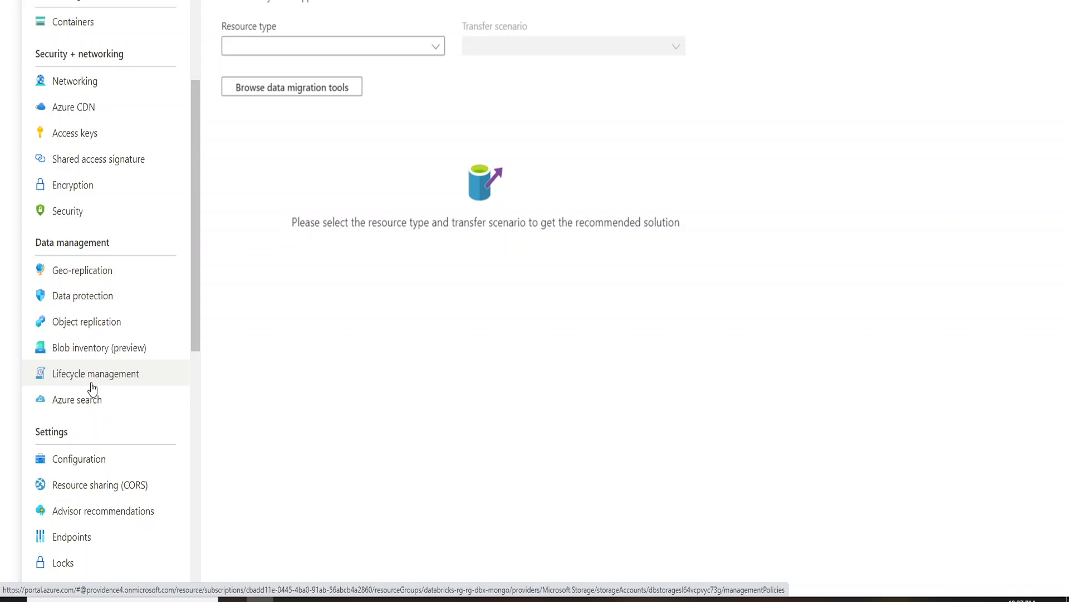
{"action": "mouse_move", "coordinate": [102, 382]}
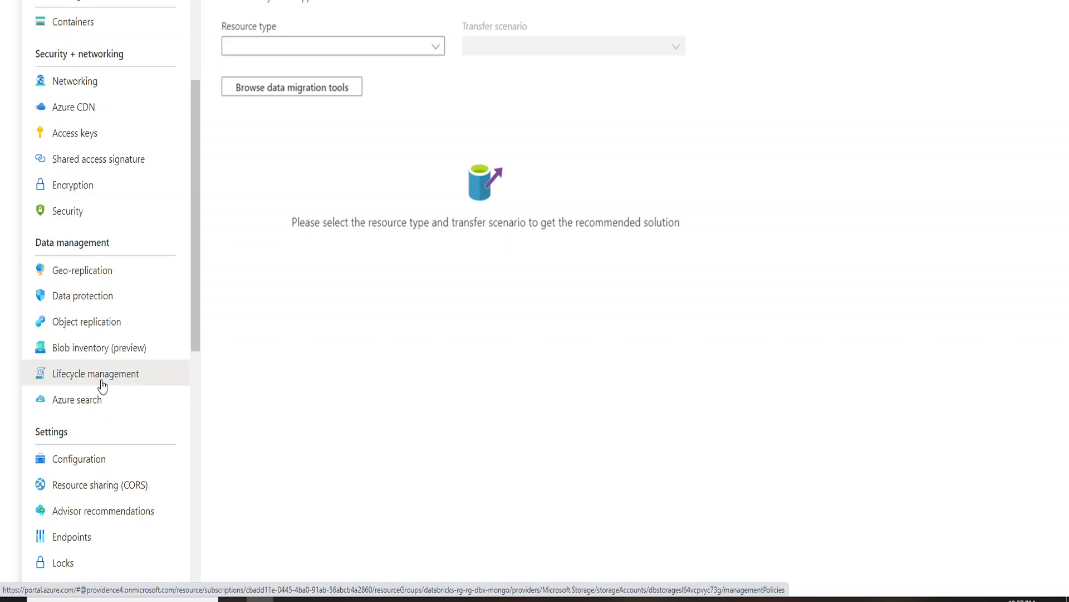
{"action": "left_click", "coordinate": [95, 373]}
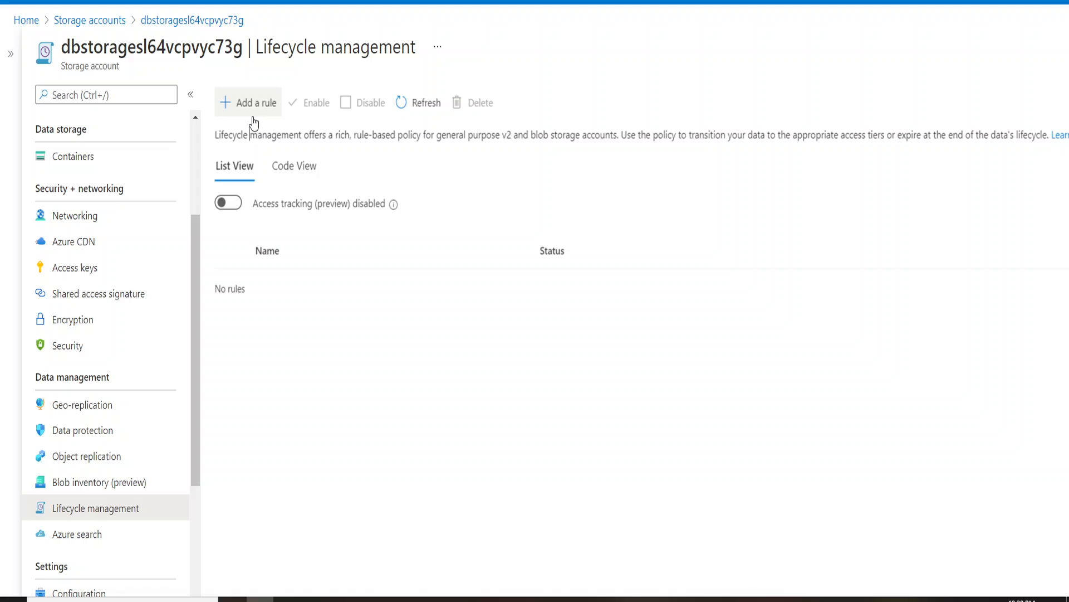
- Add a new lifecycle rule named 'rule1' applying to block blobs and base blobs
{"action": "left_click", "coordinate": [248, 102]}
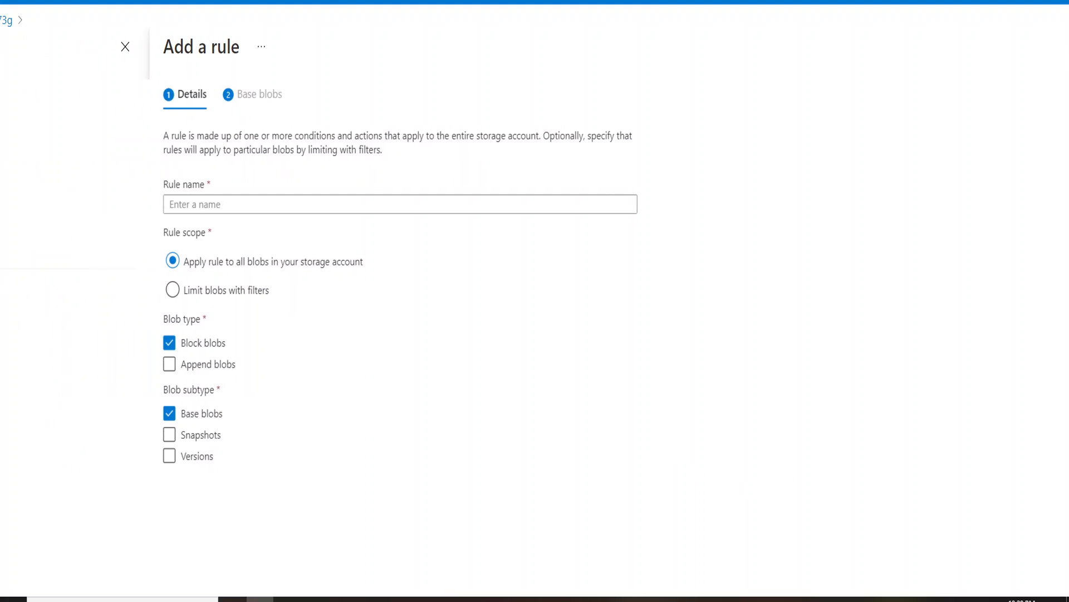
{"action": "left_click", "coordinate": [398, 204]}
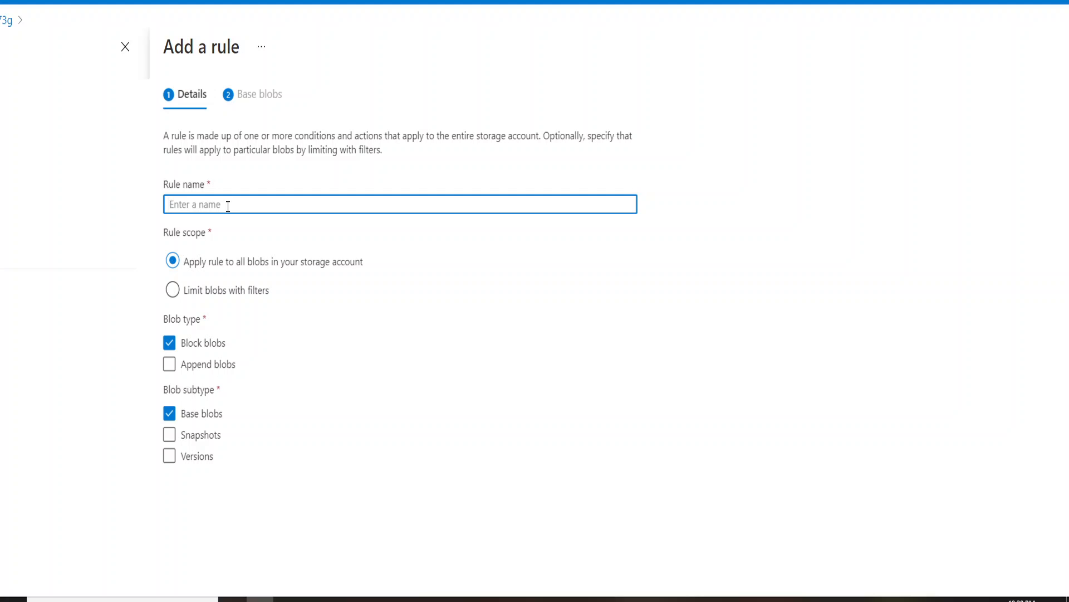
{"action": "type", "text": "rule1"}
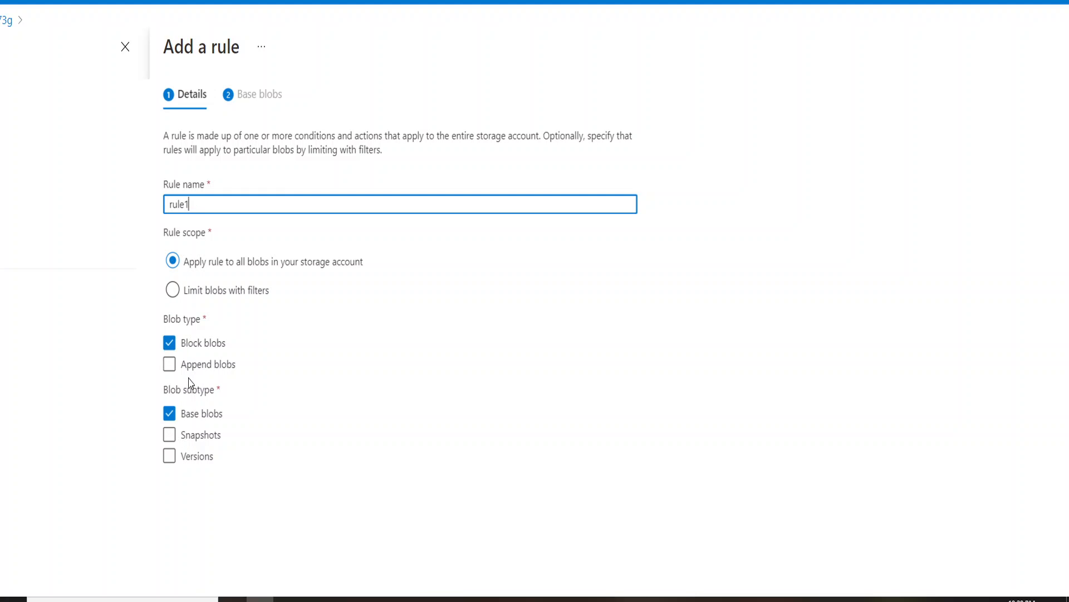
{"action": "left_click", "coordinate": [169, 364]}
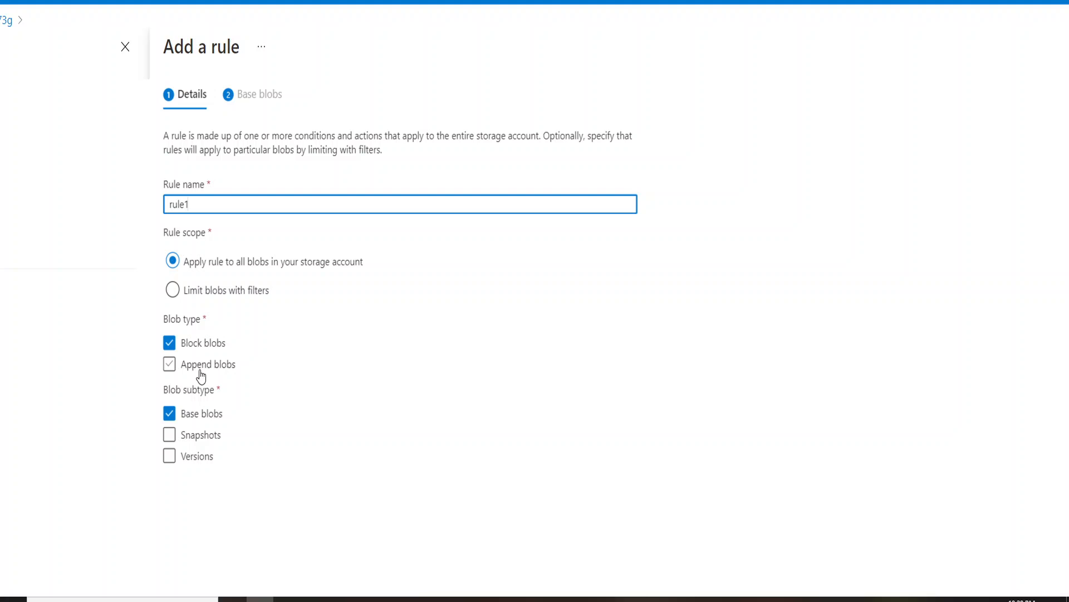
{"action": "left_click", "coordinate": [170, 364]}
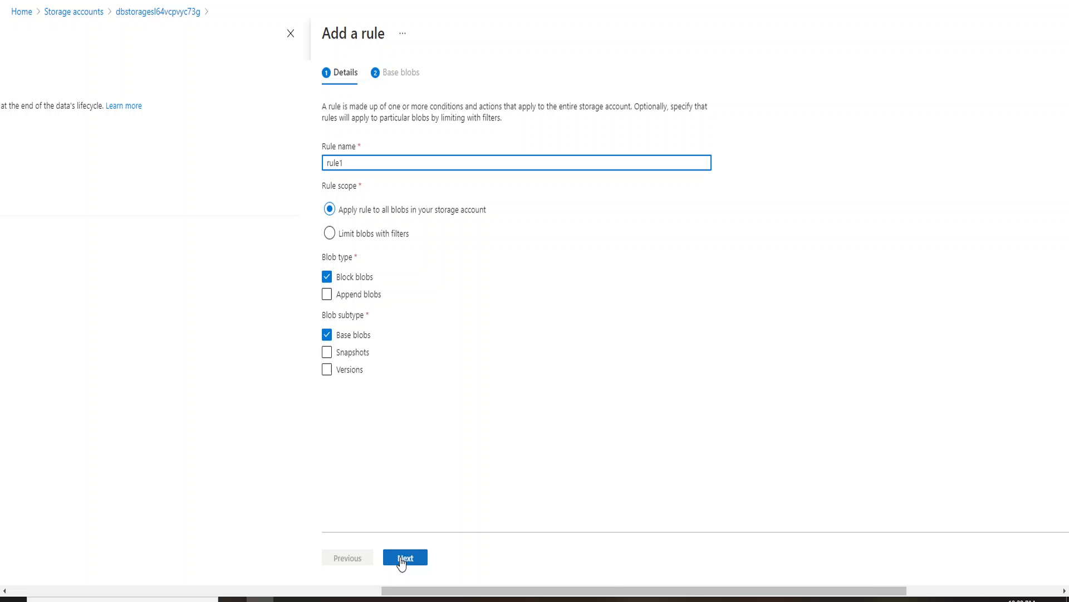
- Set base blobs last modified more than 30 days ago to move to cool storage
{"action": "left_click", "coordinate": [405, 557]}
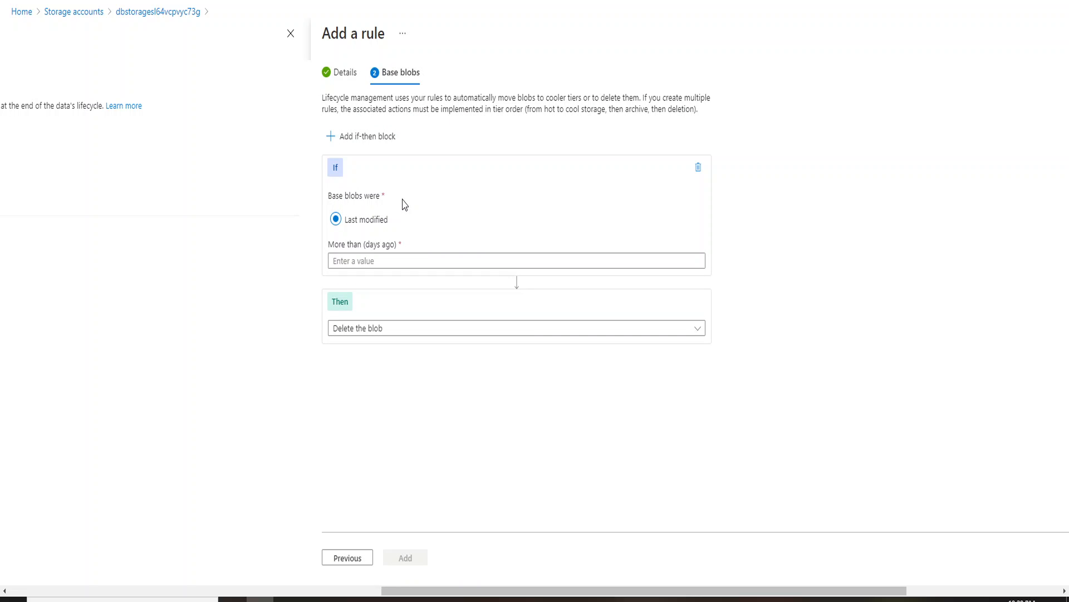
{"action": "mouse_move", "coordinate": [345, 207]}
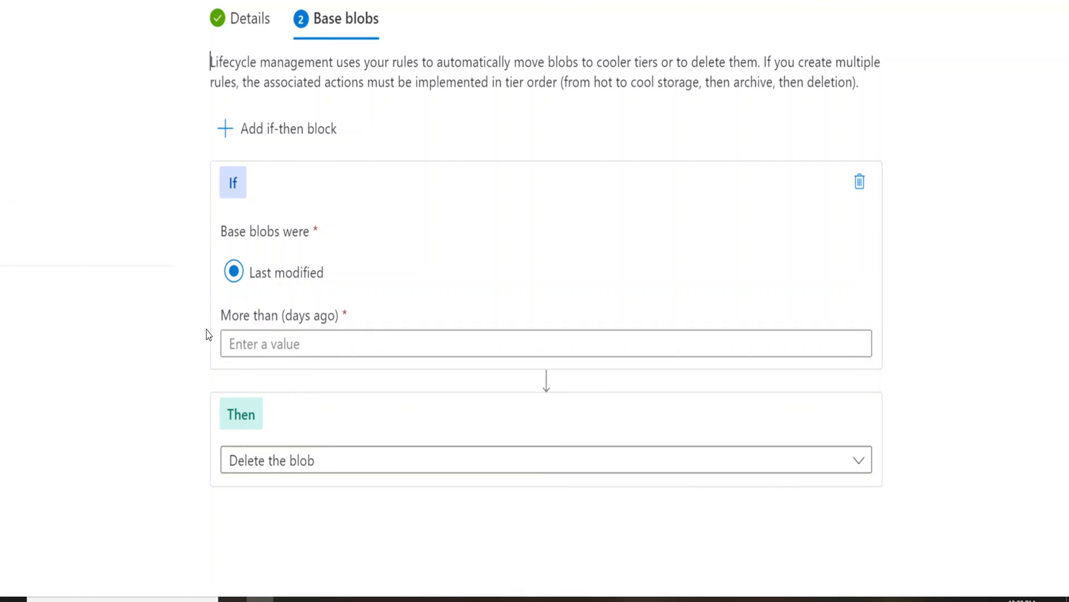
{"action": "left_click", "coordinate": [544, 343]}
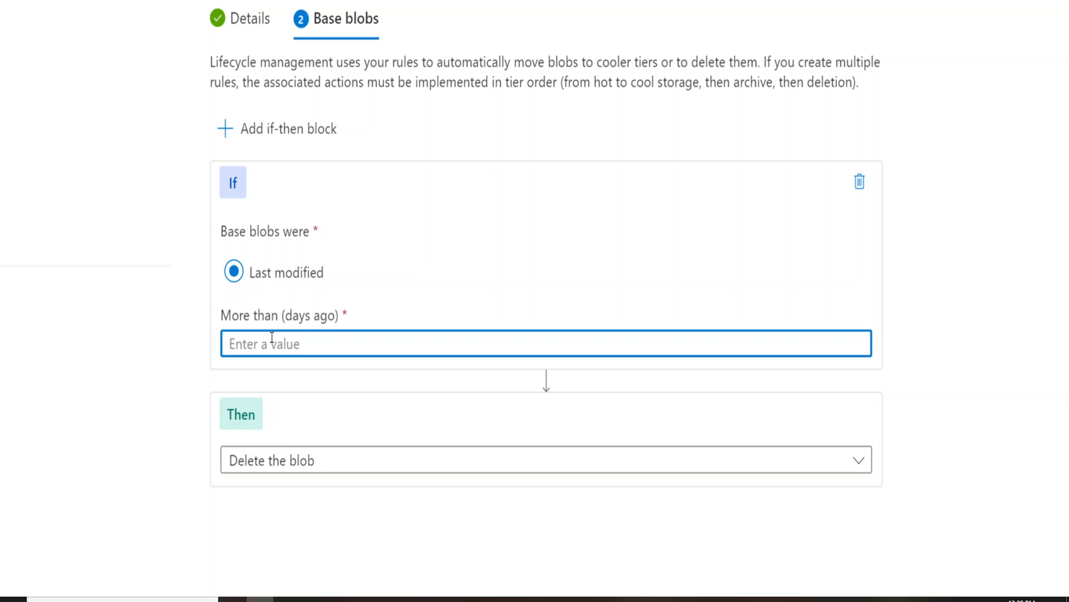
{"action": "type", "text": "30"}
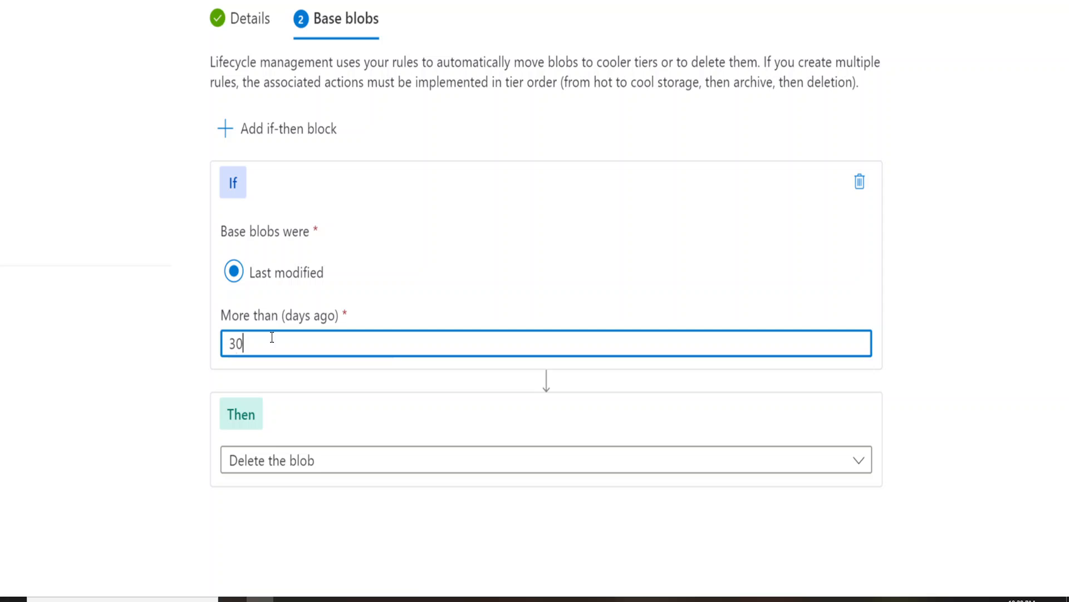
{"action": "mouse_move", "coordinate": [326, 465]}
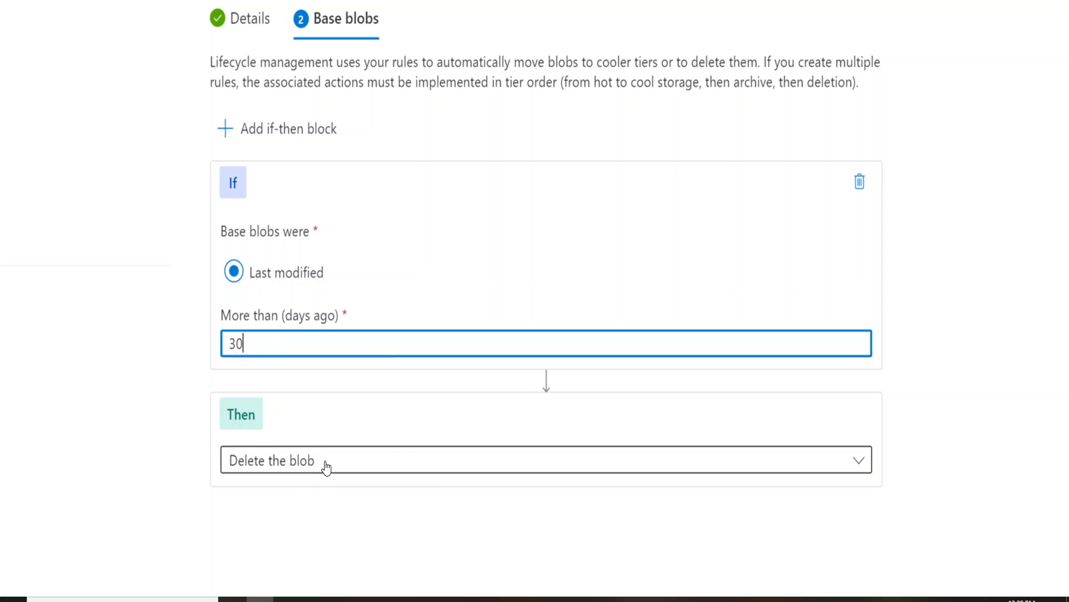
{"action": "left_click", "coordinate": [546, 459]}
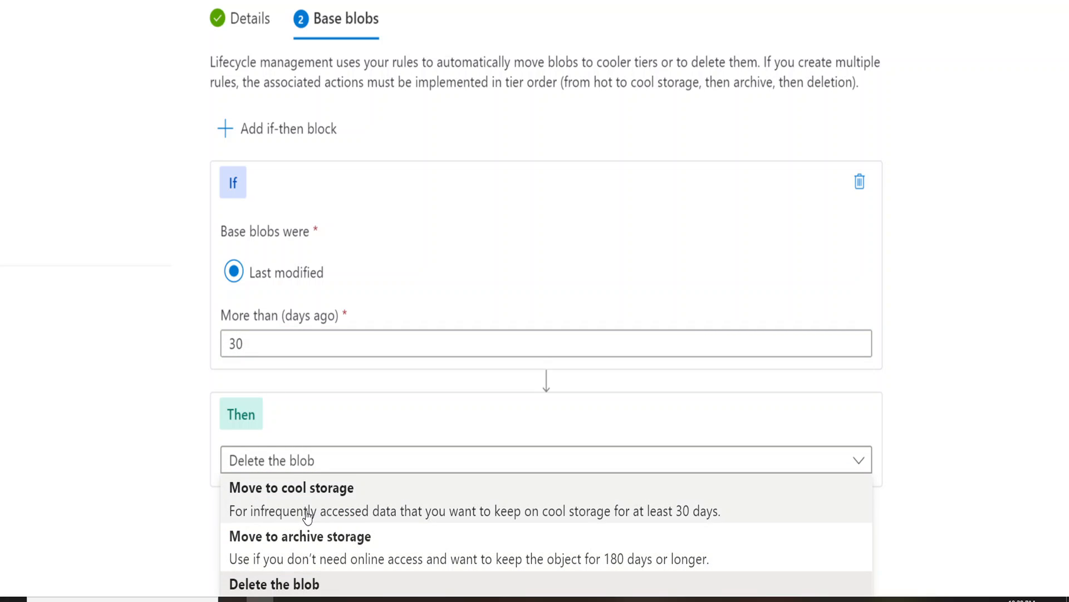
{"action": "left_click", "coordinate": [291, 487]}
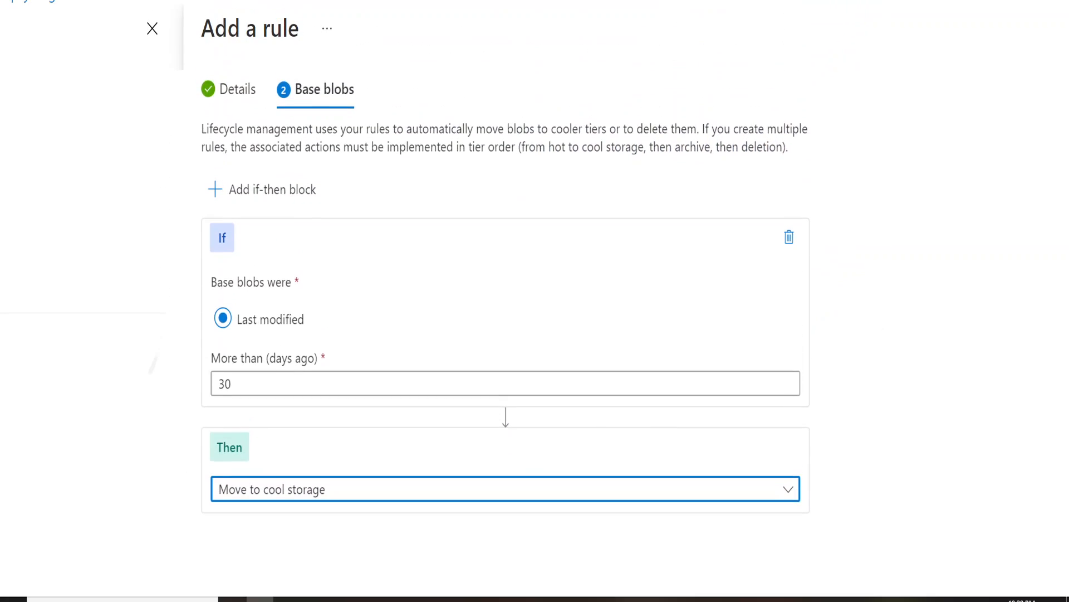
{"action": "scroll", "scroll_direction": "down", "scroll_amount": 3}
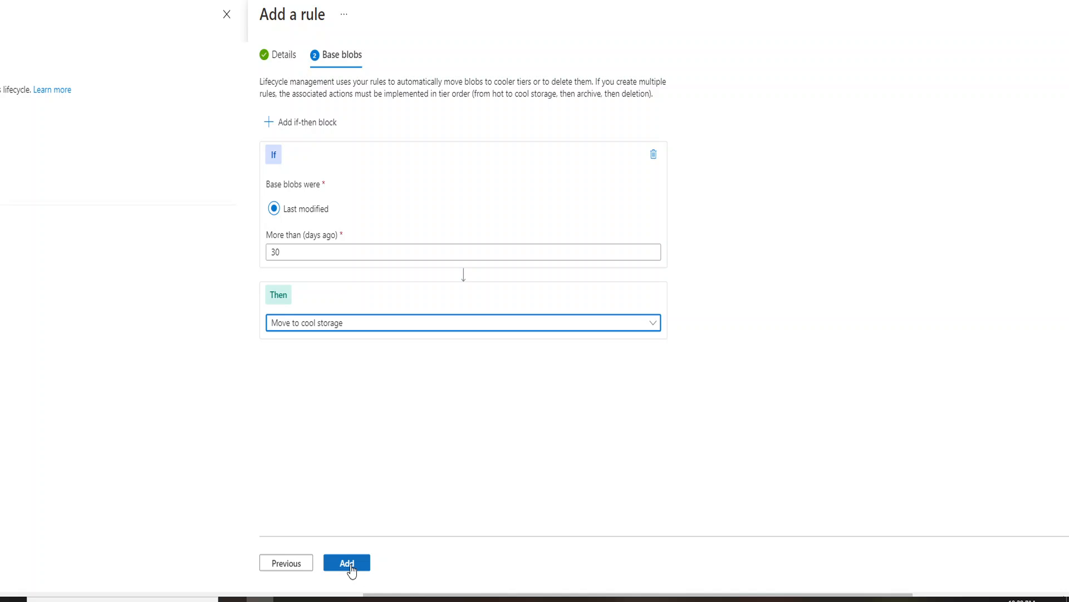
{"action": "right_click", "coordinate": [350, 567]}
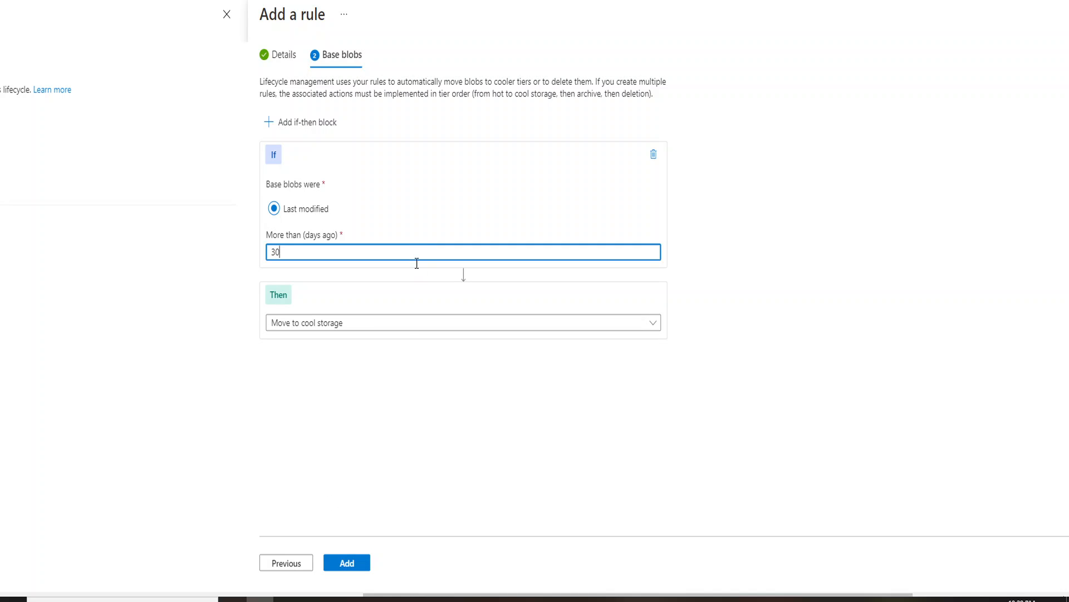
- Change the condition to more than 90 days and the action to 'Move to archive storage'
{"action": "right_click", "coordinate": [325, 265]}
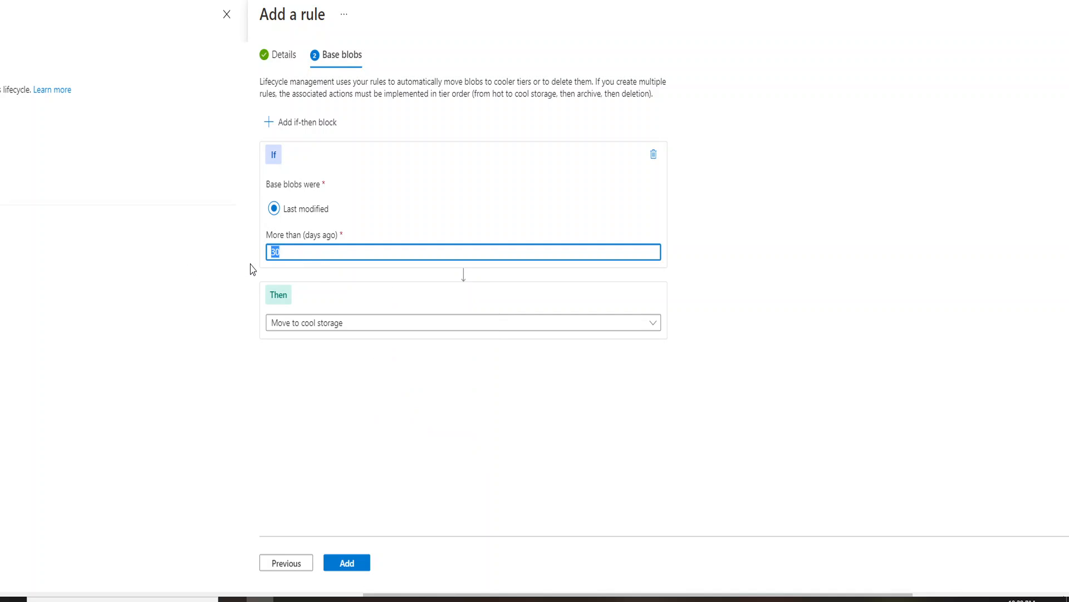
{"action": "mouse_move", "coordinate": [302, 268]}
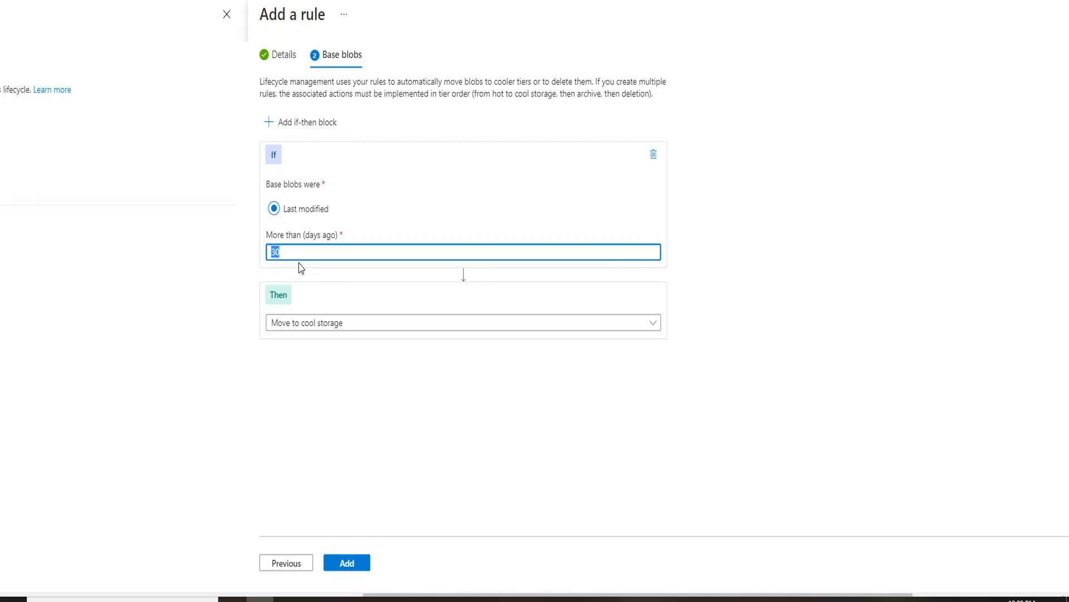
{"action": "left_click", "coordinate": [462, 323]}
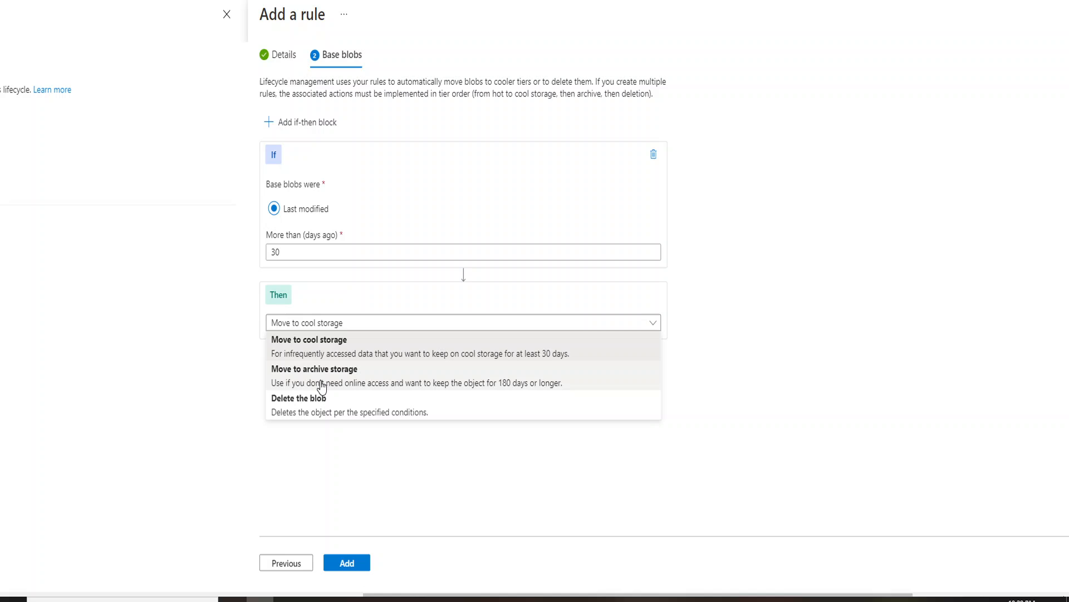
{"action": "mouse_move", "coordinate": [314, 375]}
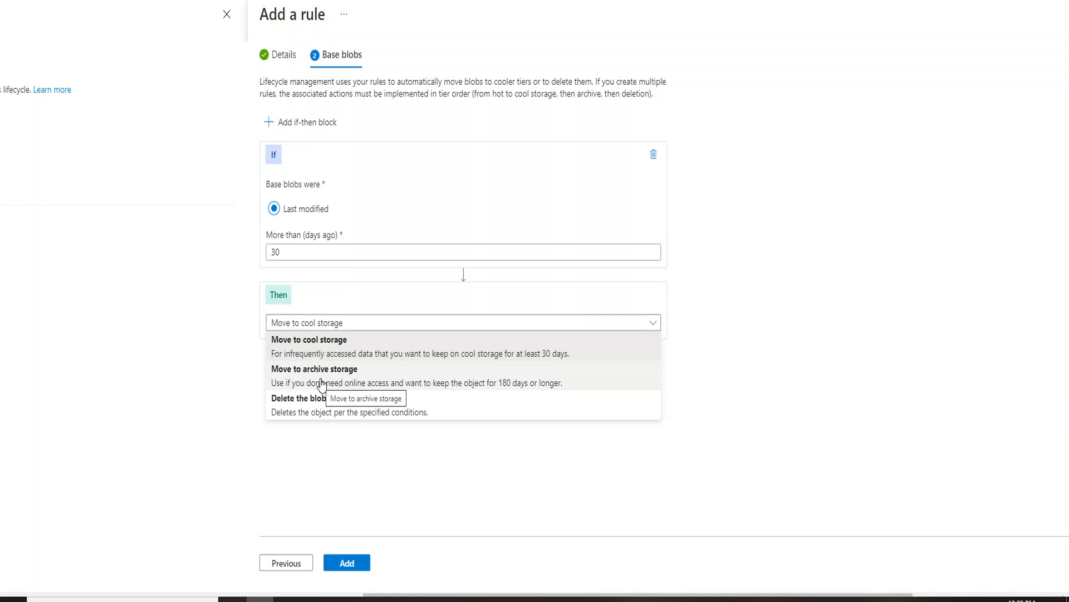
{"action": "left_click", "coordinate": [463, 252]}
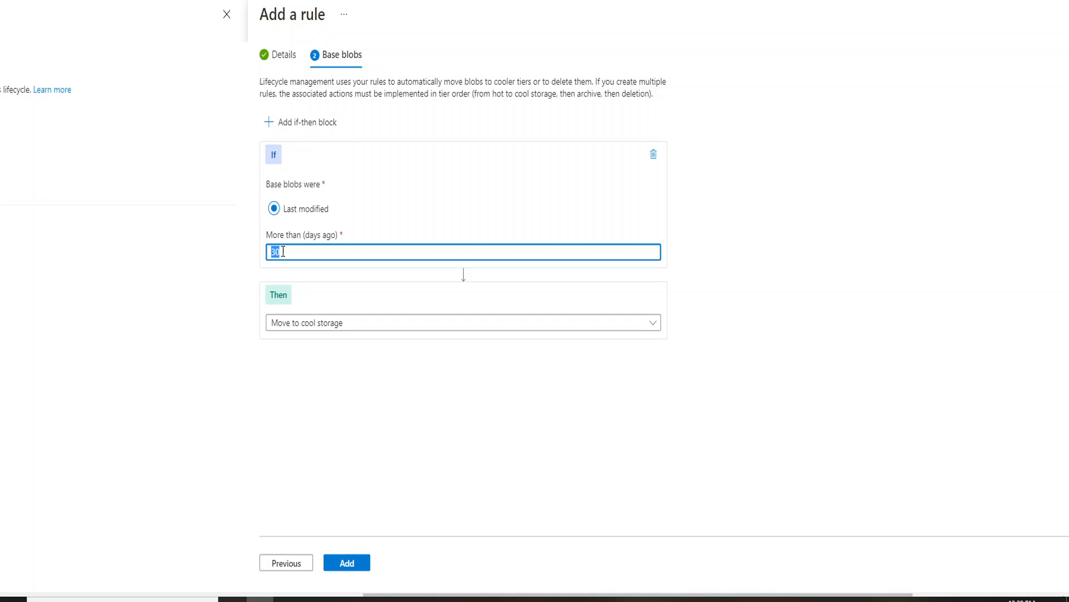
{"action": "type", "text": "90"}
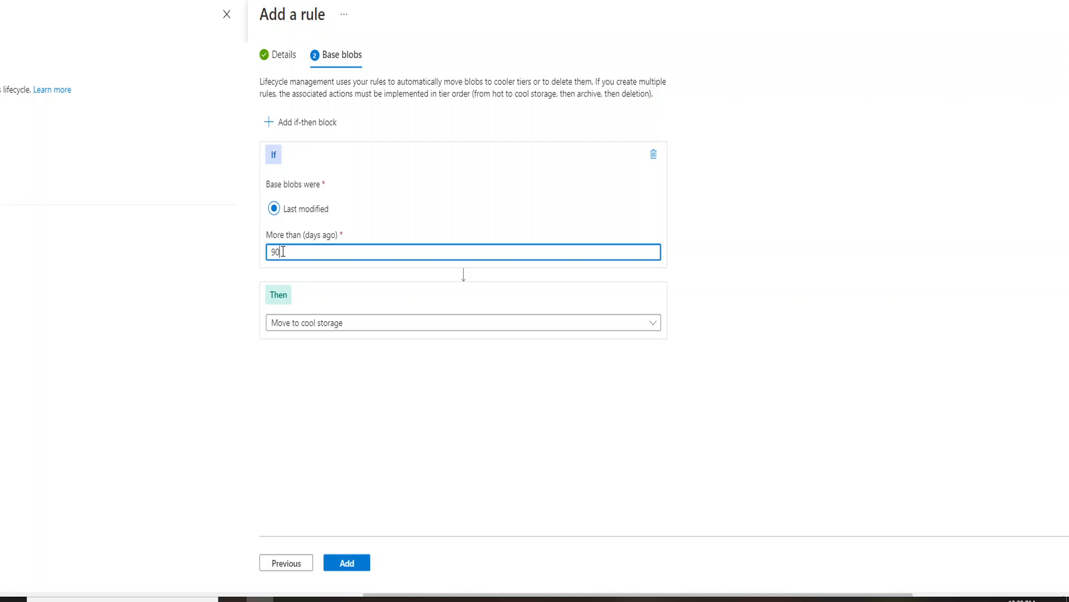
{"action": "left_click", "coordinate": [463, 322]}
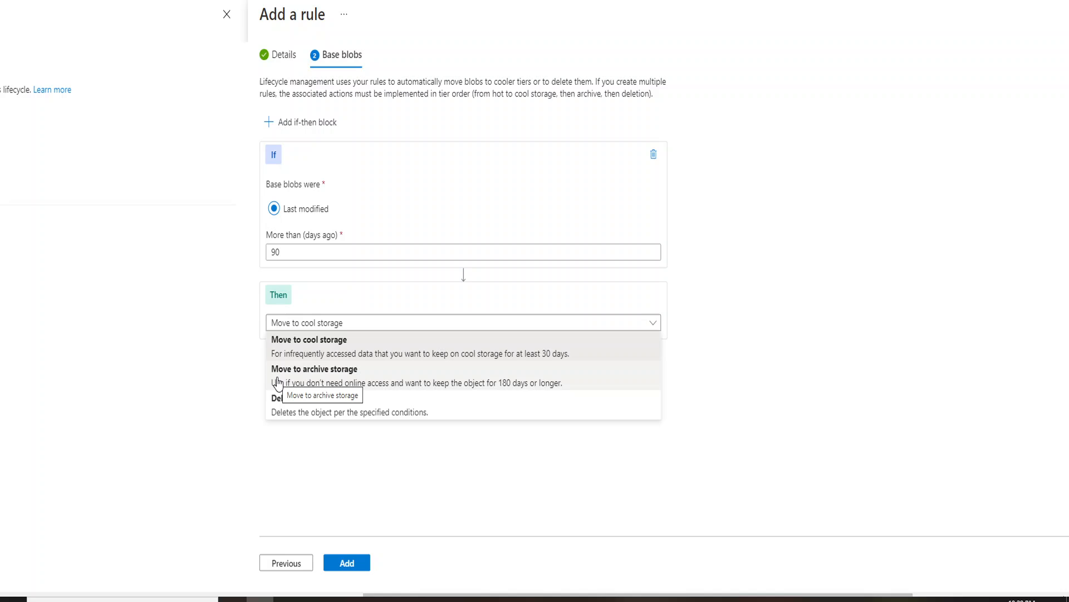
{"action": "left_click", "coordinate": [314, 374]}
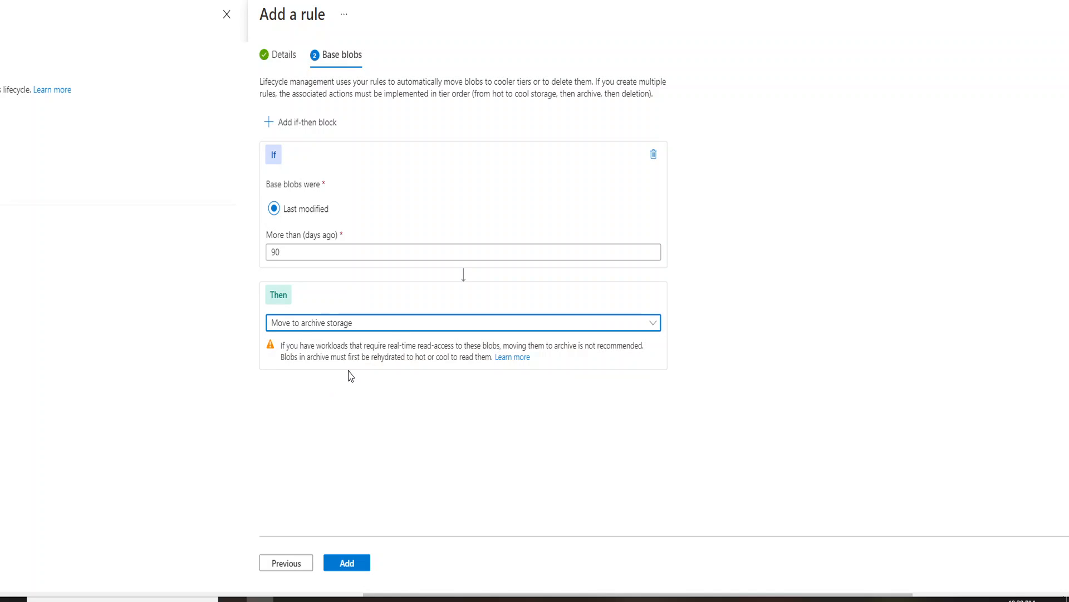
{"action": "left_click", "coordinate": [463, 323]}
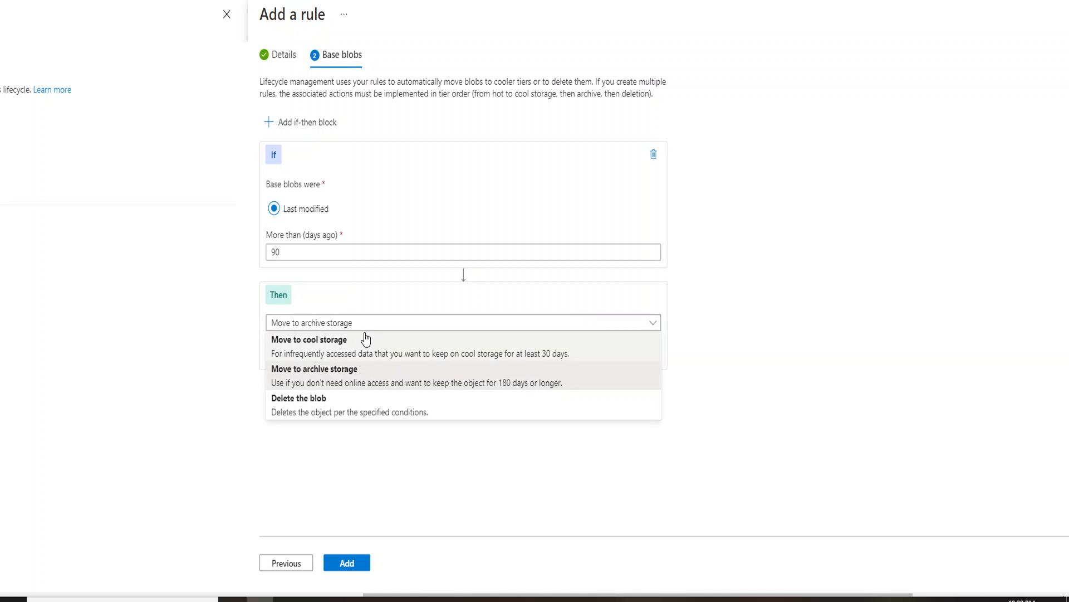
{"action": "mouse_move", "coordinate": [355, 416]}
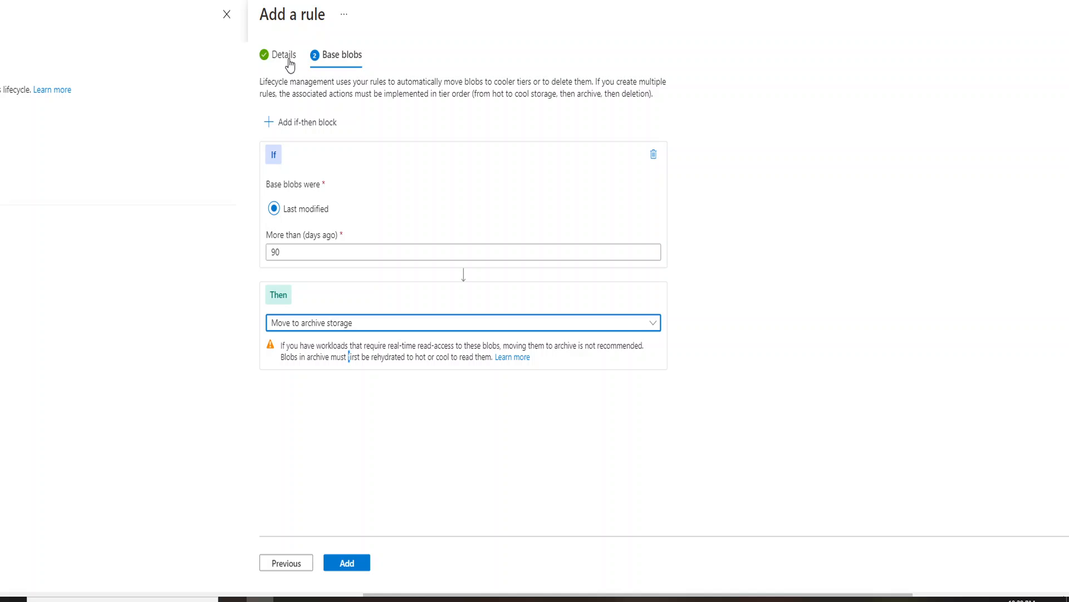
- Switch rule1 to 'Limit blobs with filters' and focus the Filter set's Blob prefix box
{"action": "left_click", "coordinate": [285, 54]}
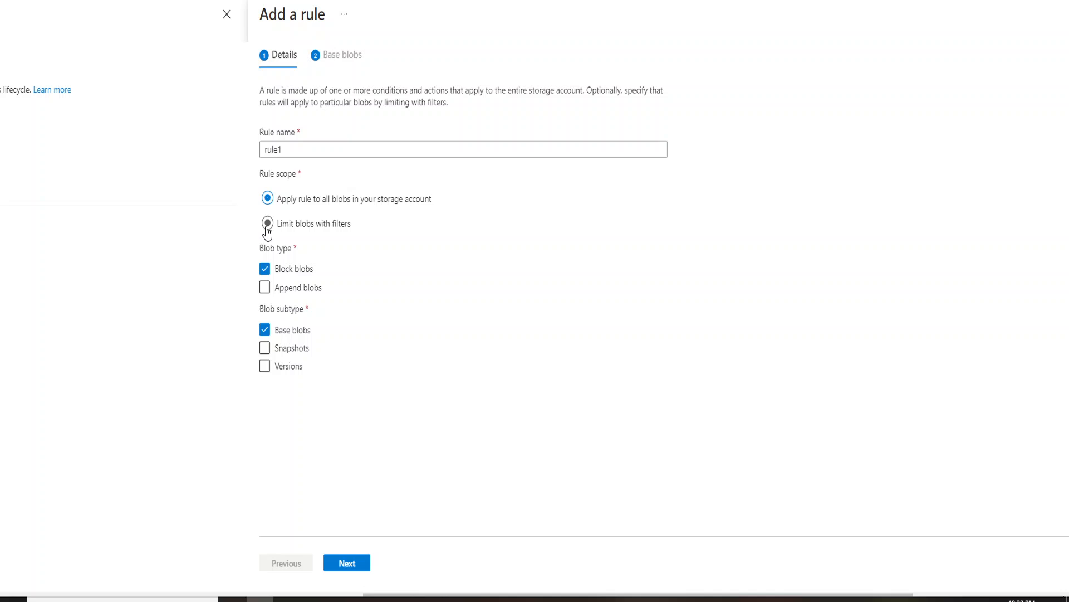
{"action": "left_click", "coordinate": [268, 223]}
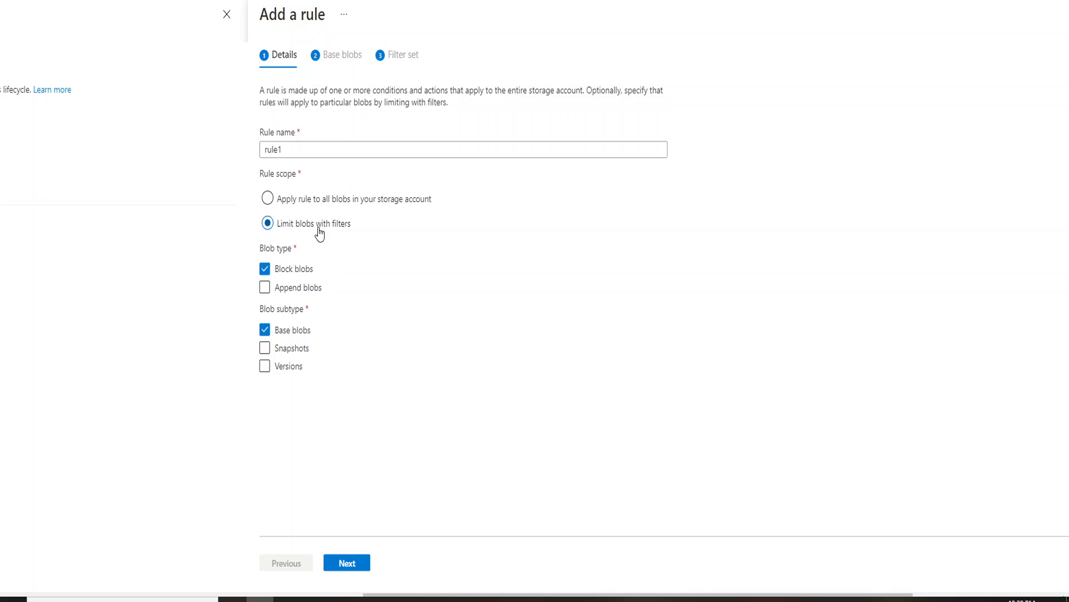
{"action": "mouse_move", "coordinate": [353, 544]}
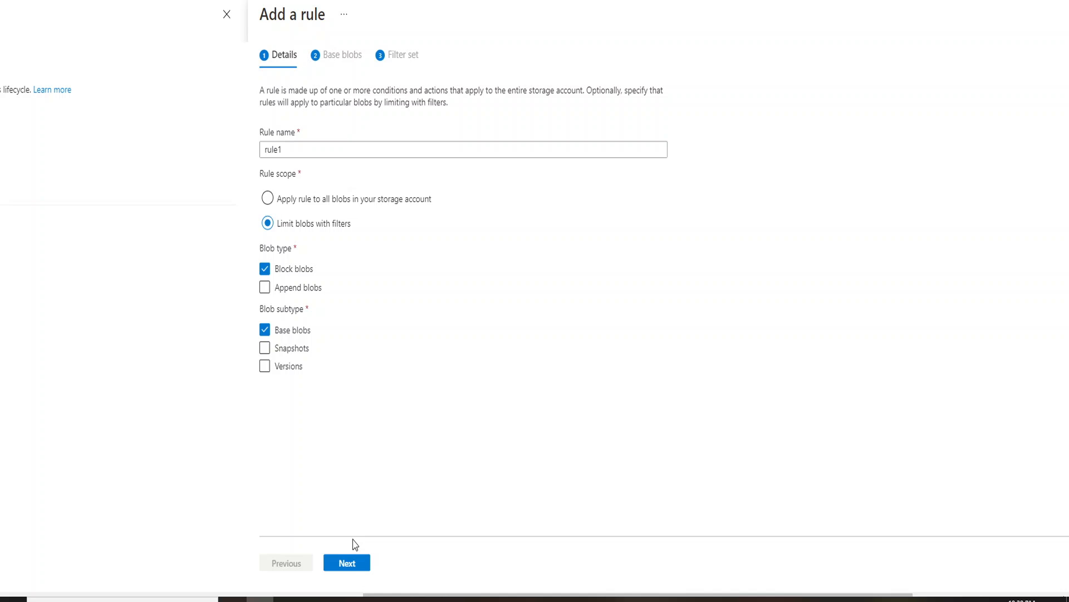
{"action": "mouse_move", "coordinate": [359, 529]}
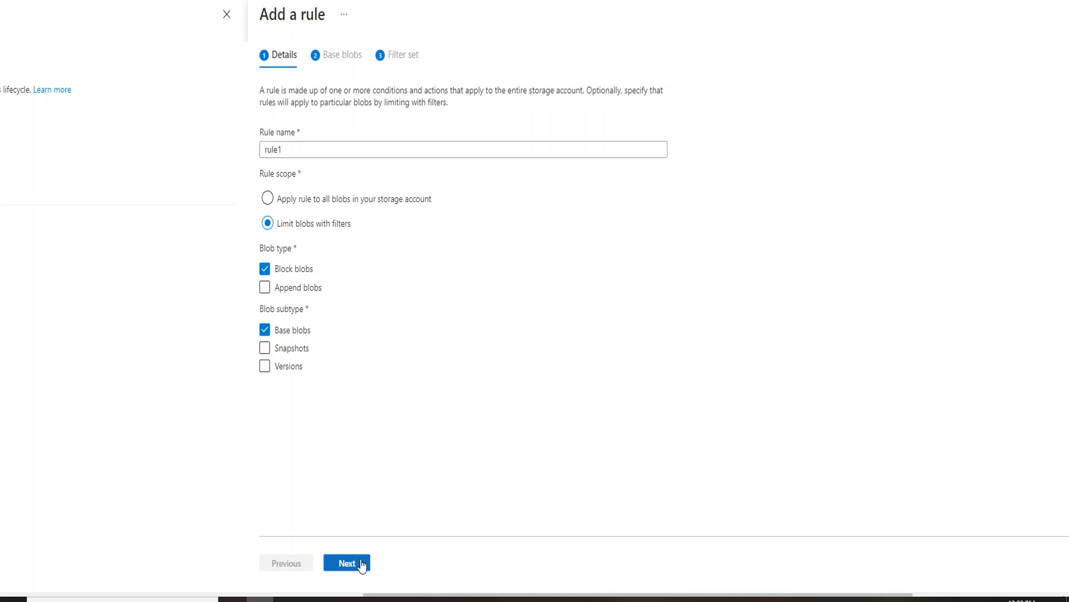
{"action": "left_click", "coordinate": [347, 562]}
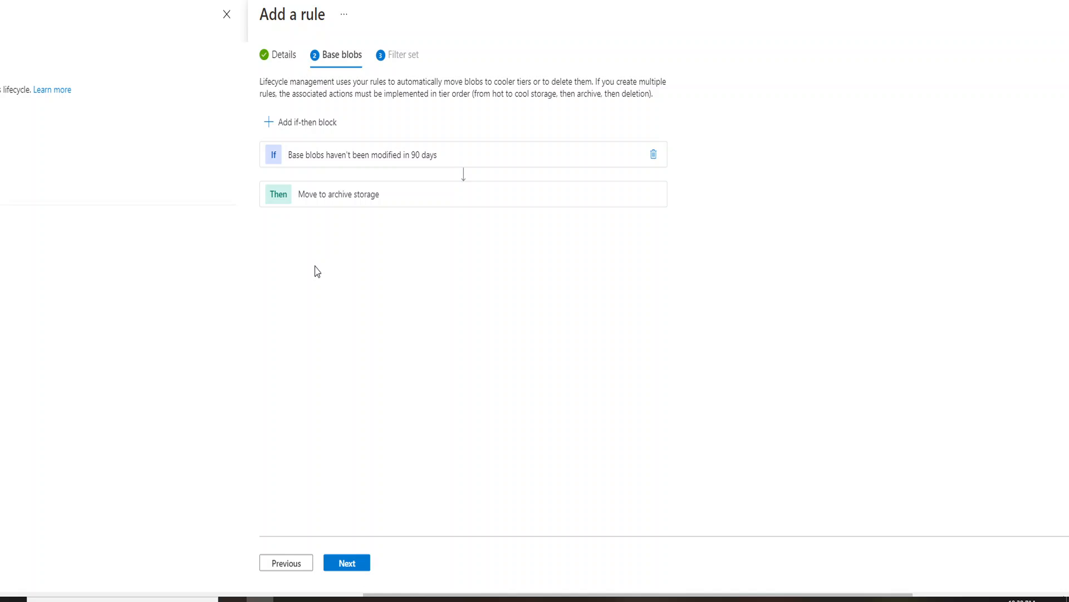
{"action": "mouse_move", "coordinate": [322, 165]}
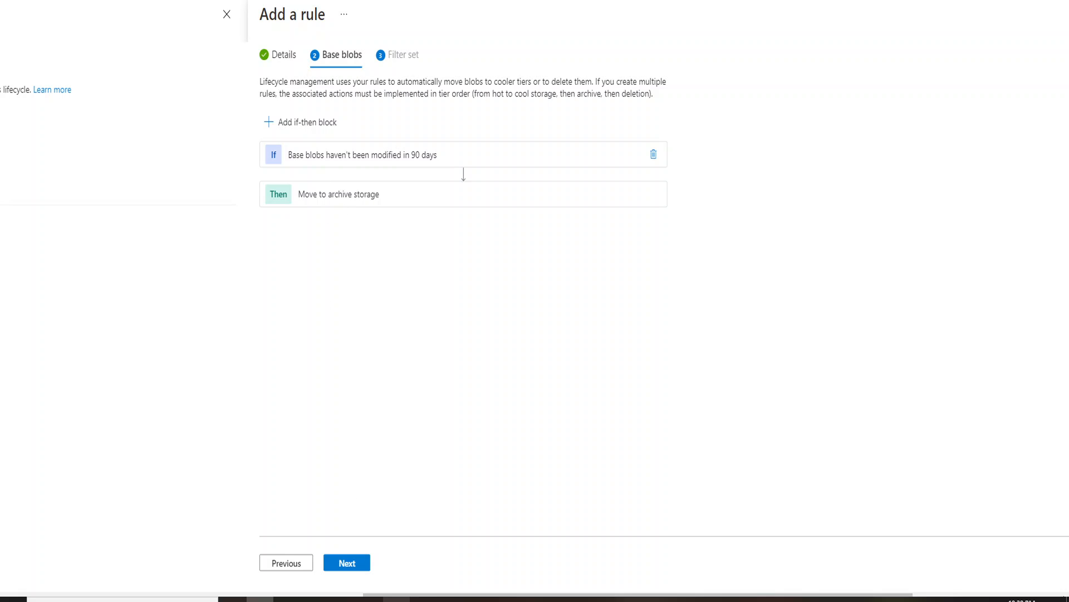
{"action": "left_click", "coordinate": [346, 563]}
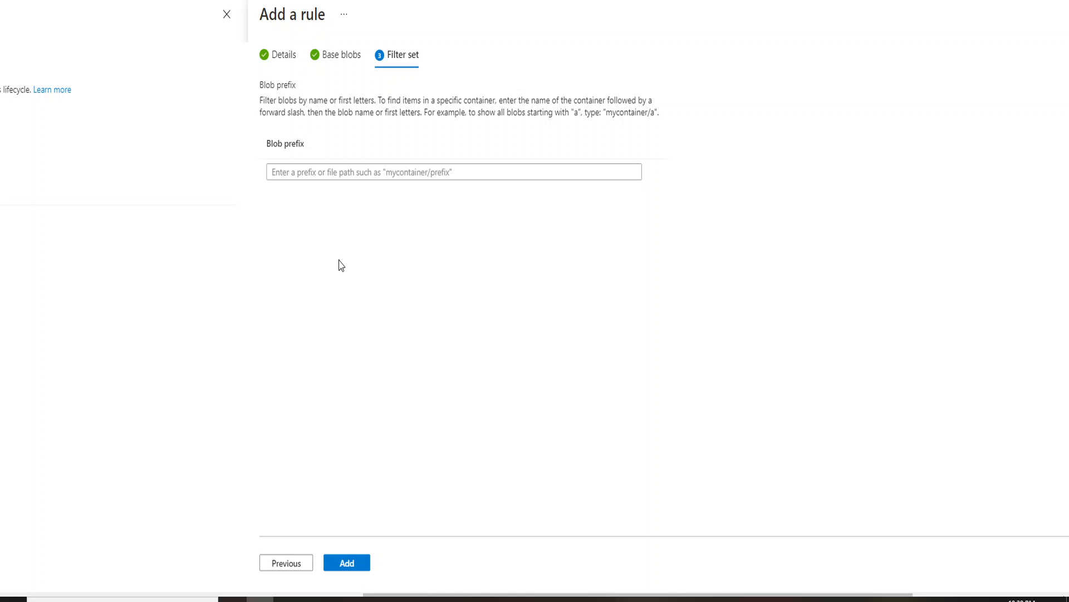
{"action": "left_click", "coordinate": [454, 172]}
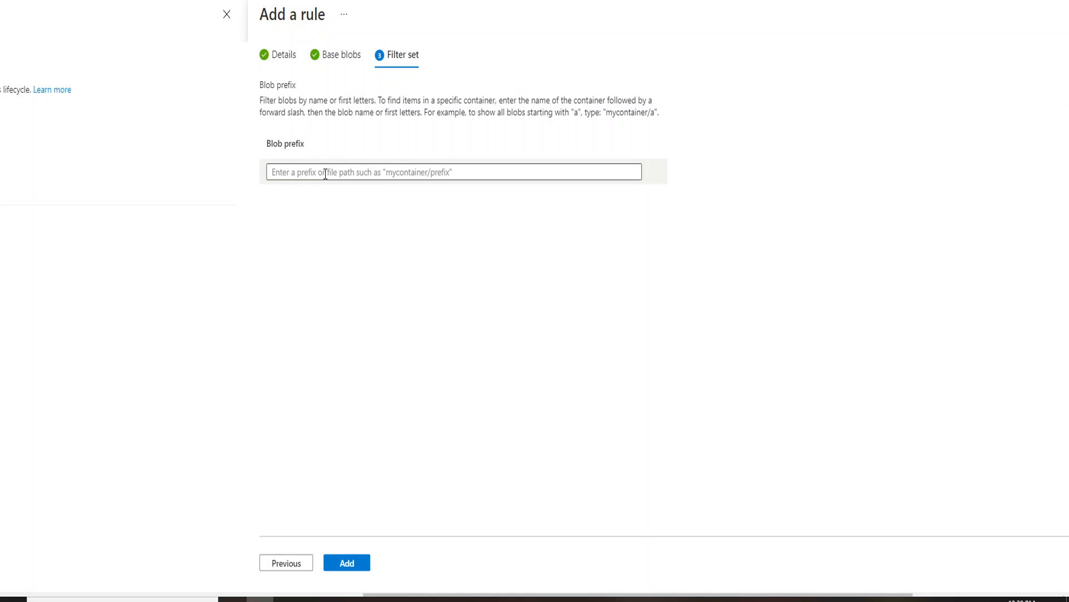